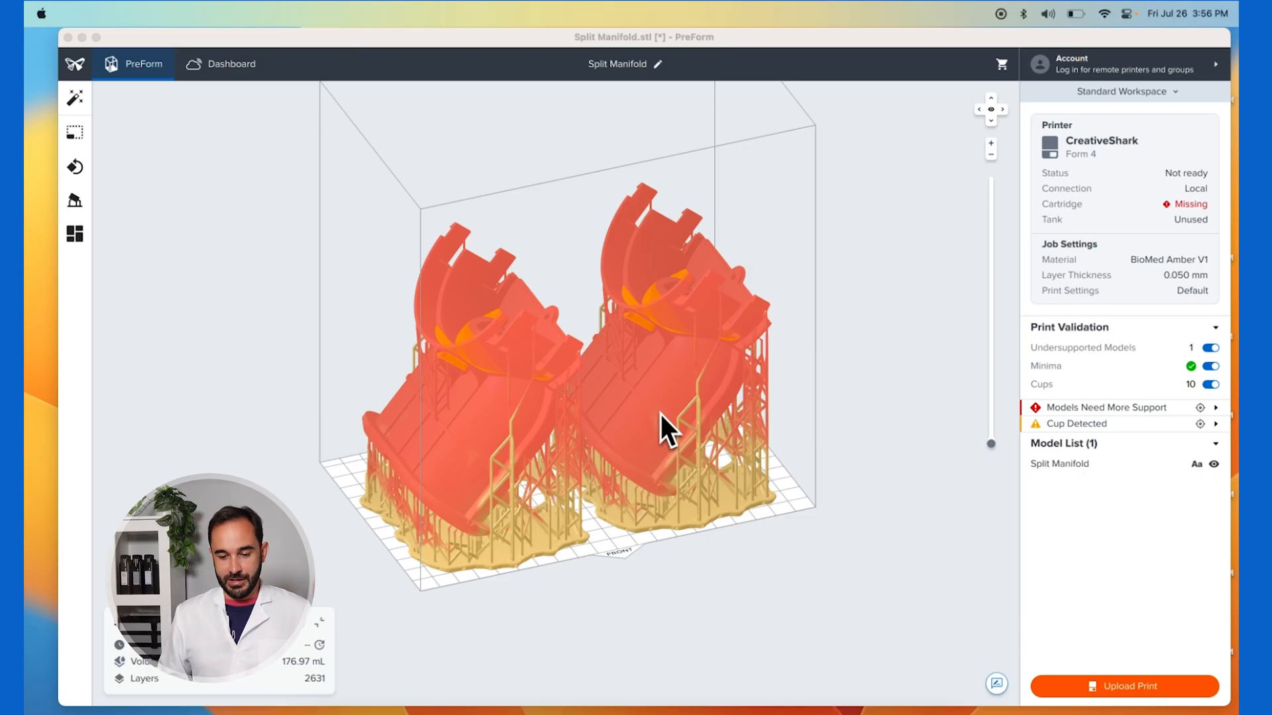
mouse_move(778, 402)
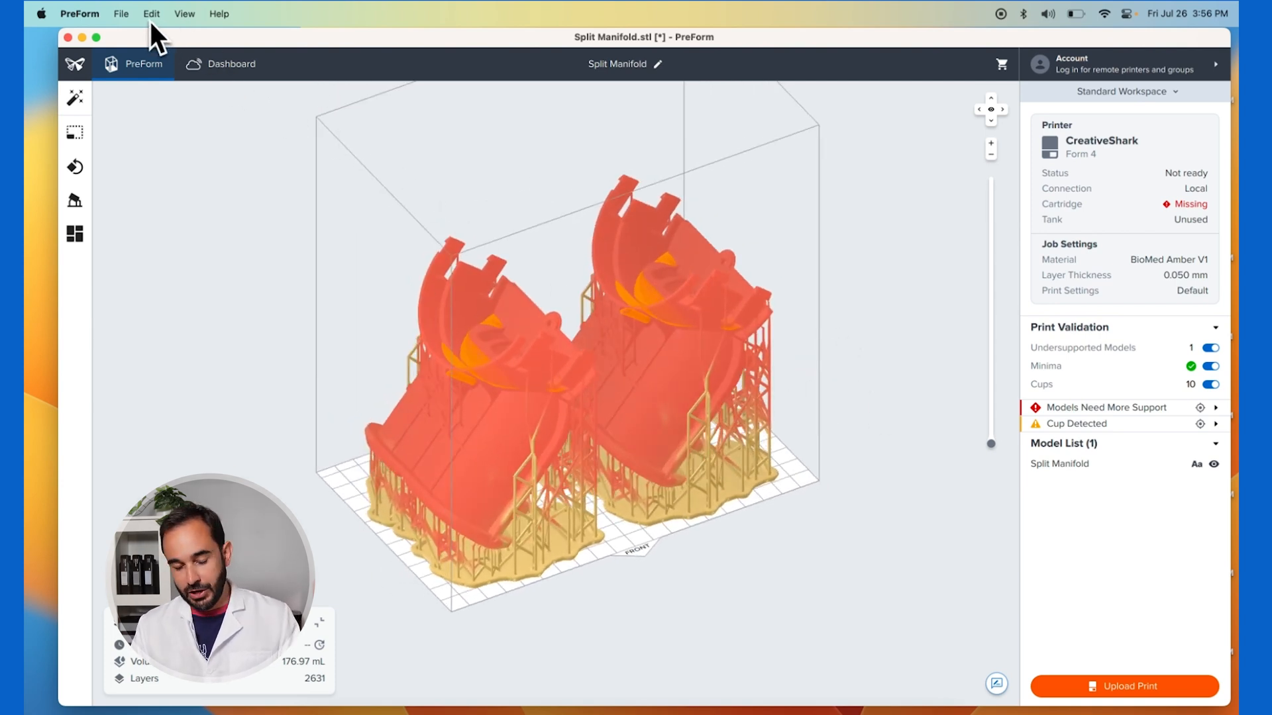
Open the Edit menu to reach the Print Settings Editor
left_click(151, 13)
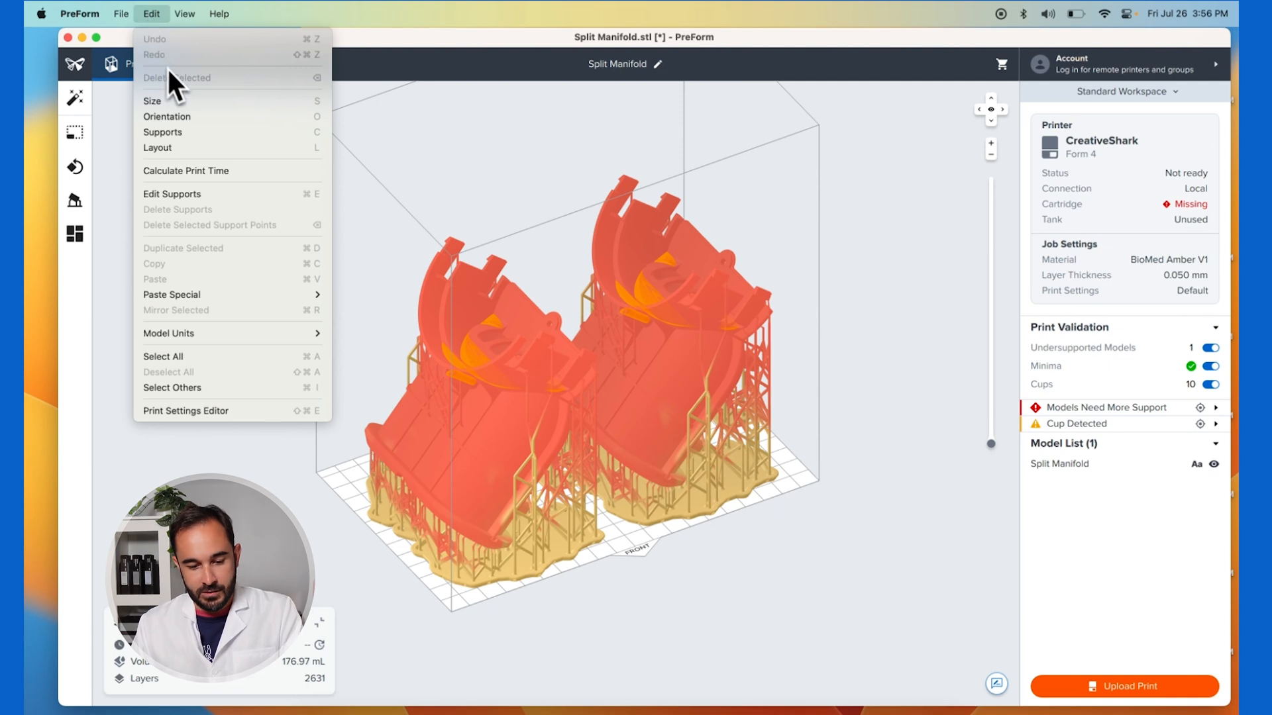
mouse_move(203, 411)
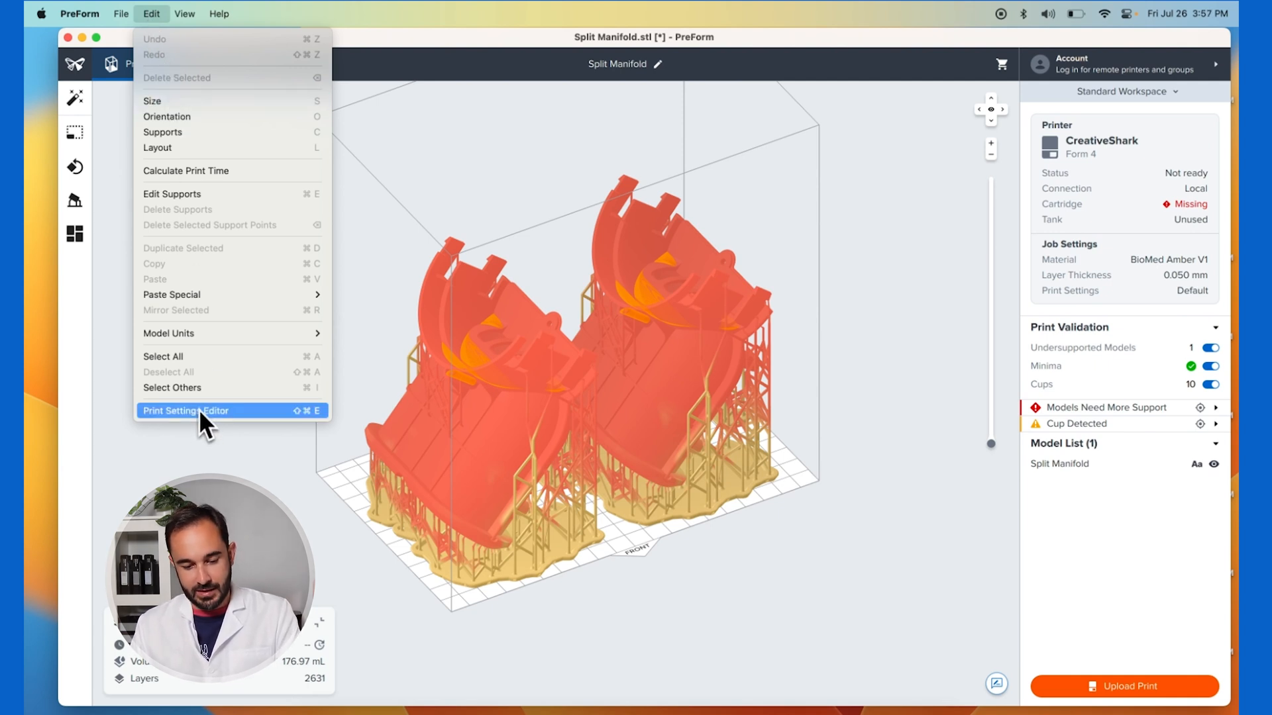
Copy & Edit the default Form 4 Clear 0.050 mm setting from Formlabs Settings
left_click(185, 411)
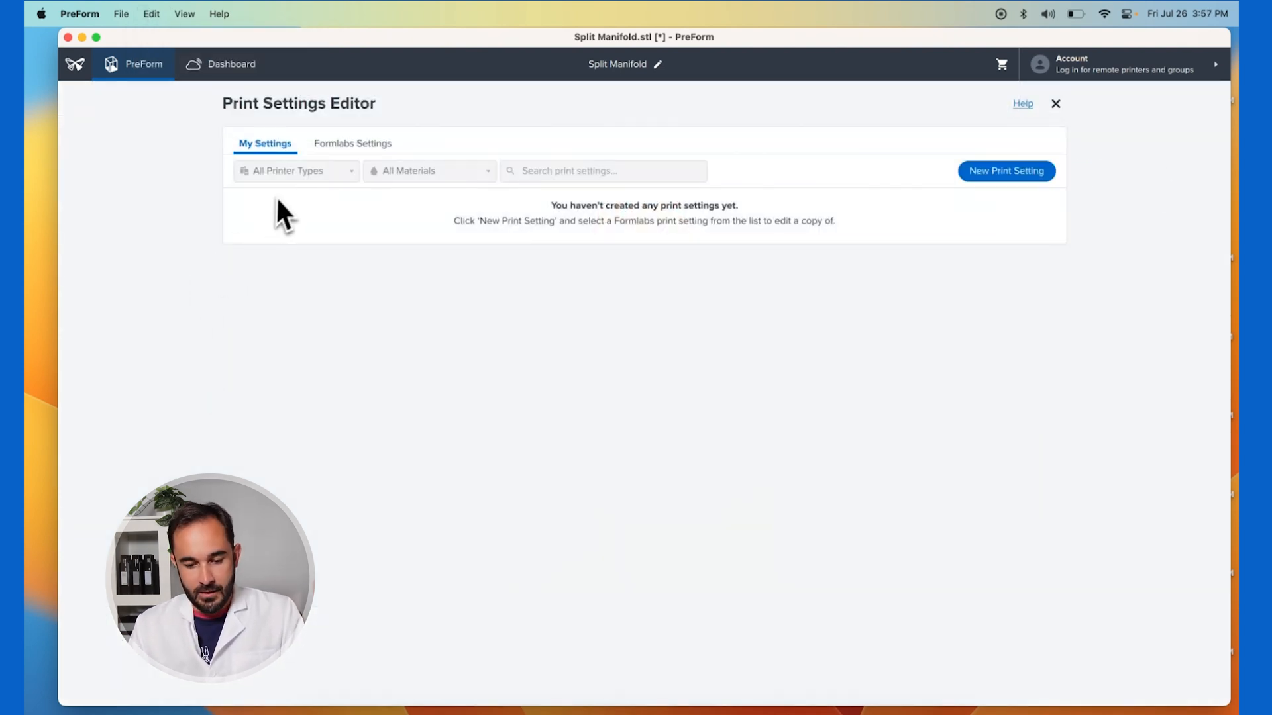
left_click(352, 143)
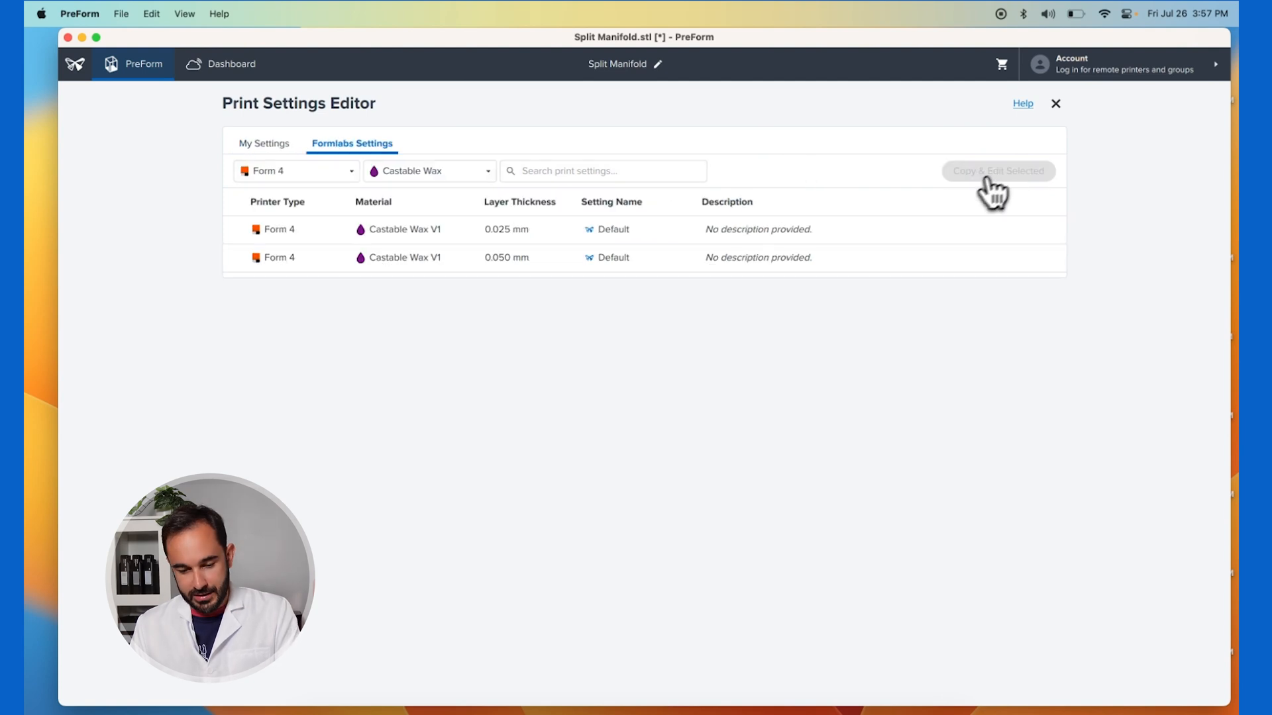
left_click(428, 171)
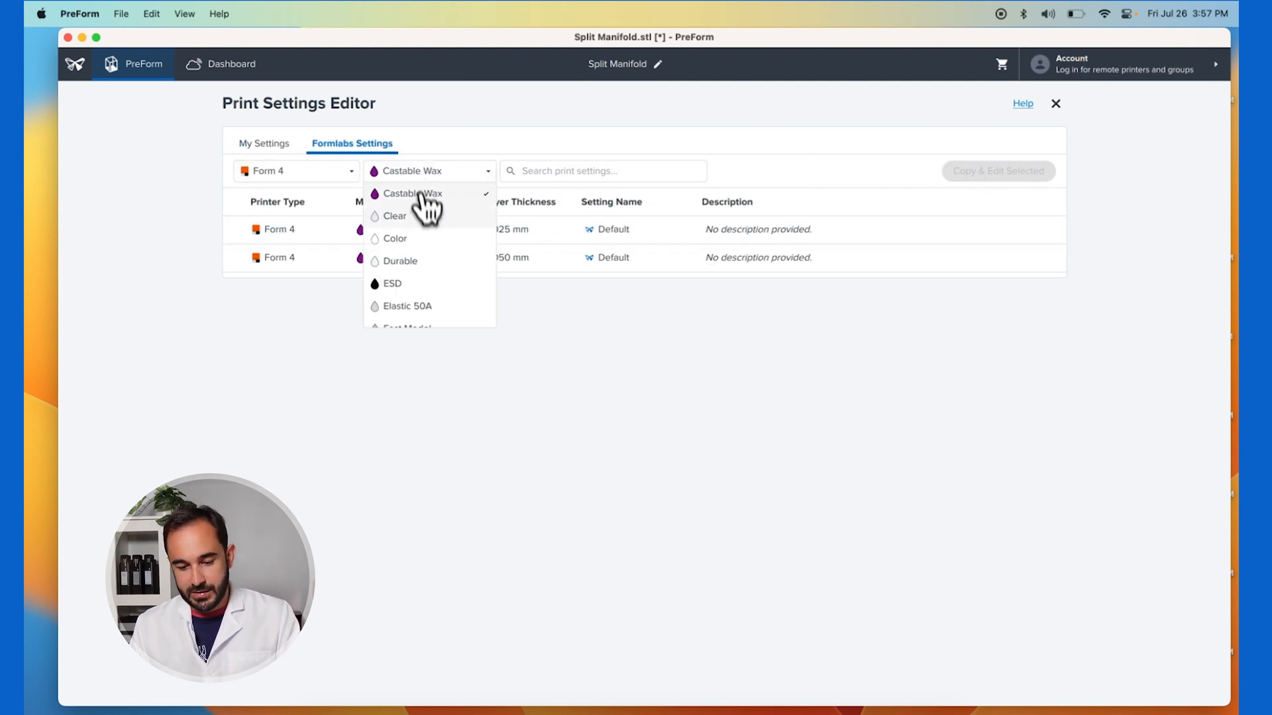
left_click(395, 216)
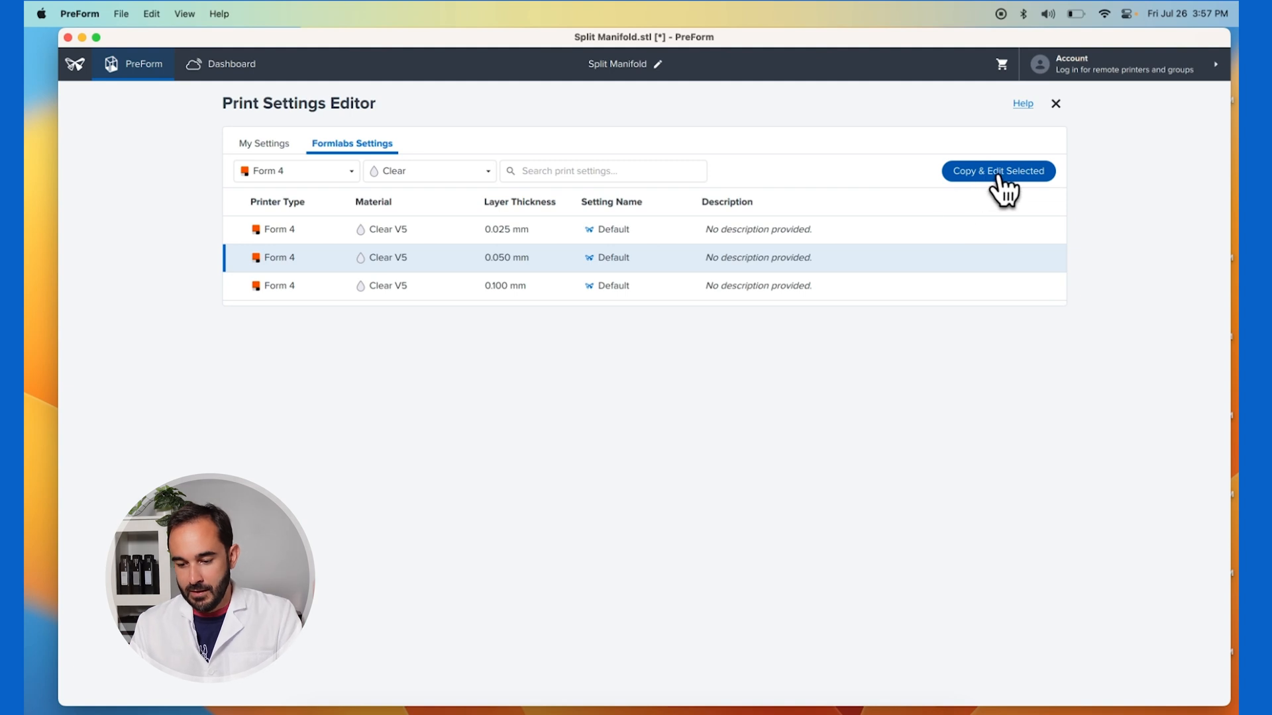
left_click(998, 171)
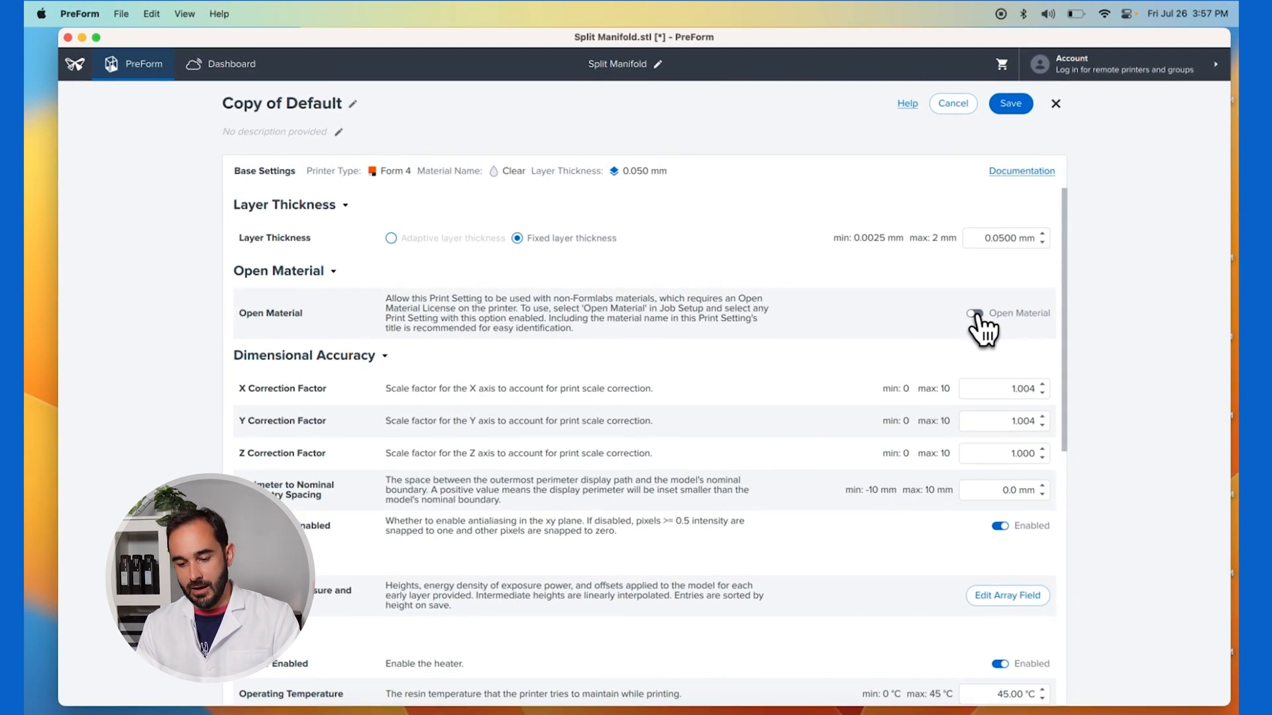
Switch Open Material on for the copied setting and review its accuracy and adhesion parameters
left_click(972, 312)
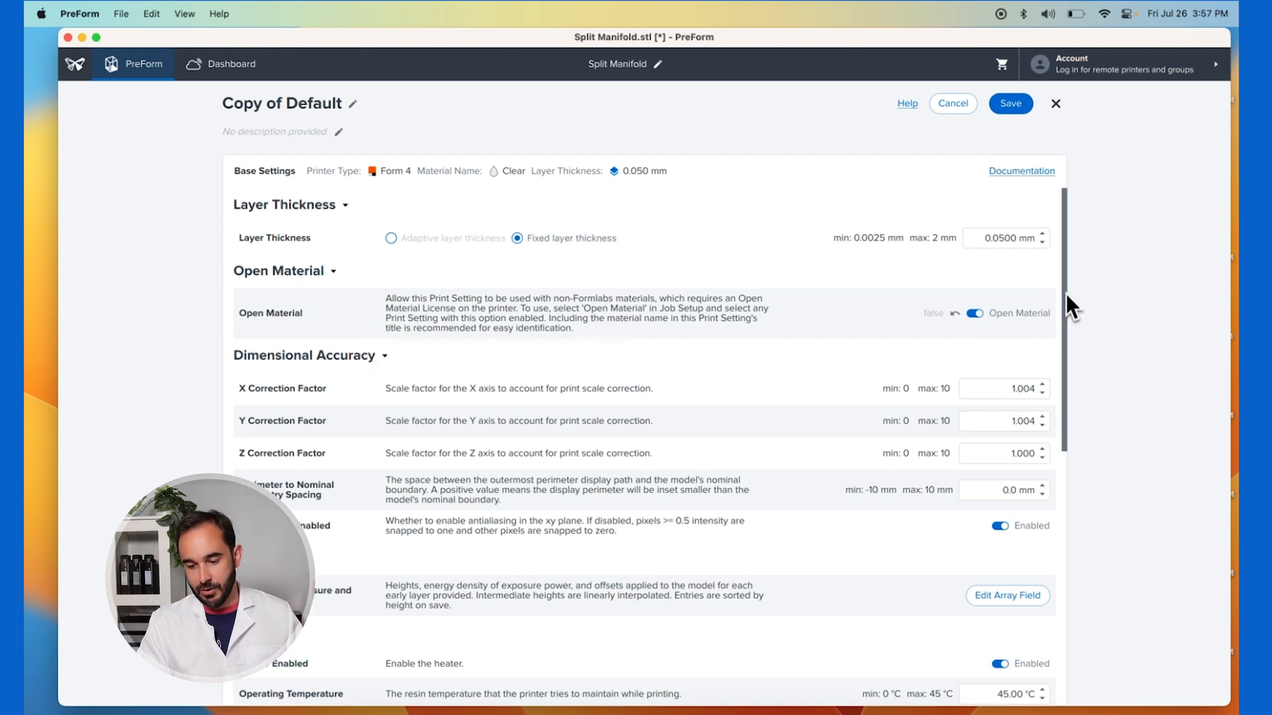
scroll("down", 3)
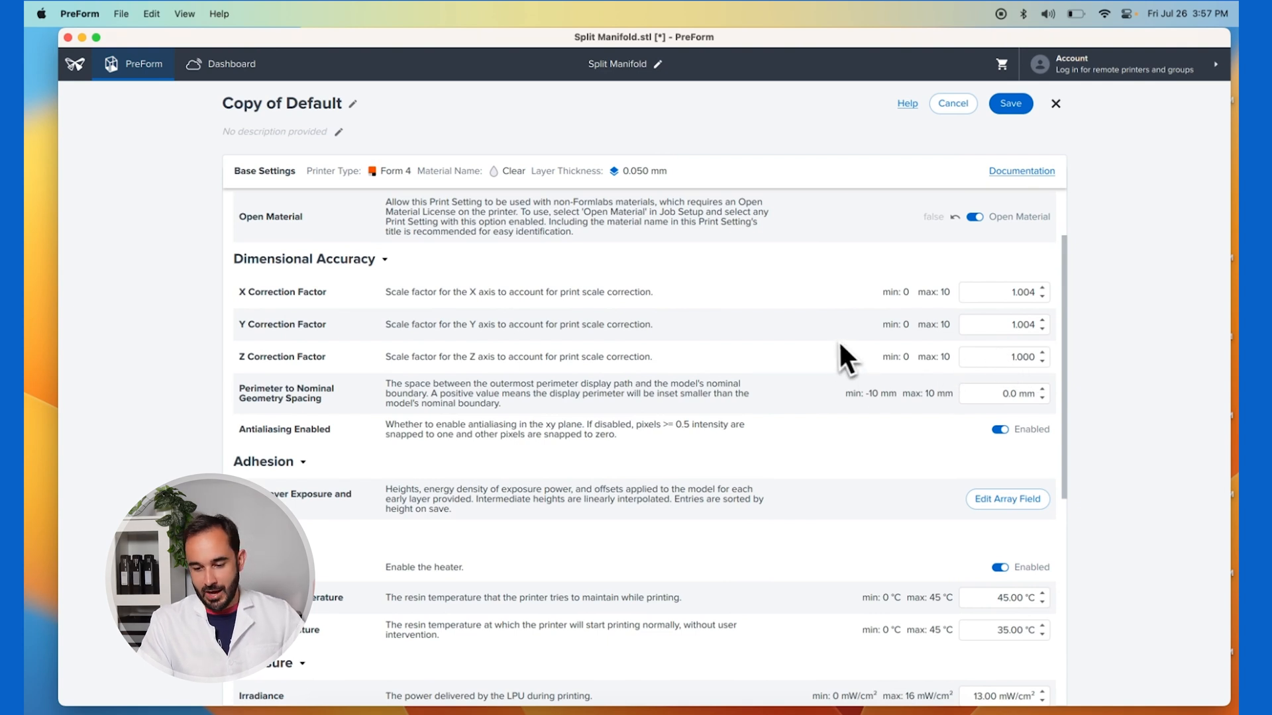
scroll("down", 3)
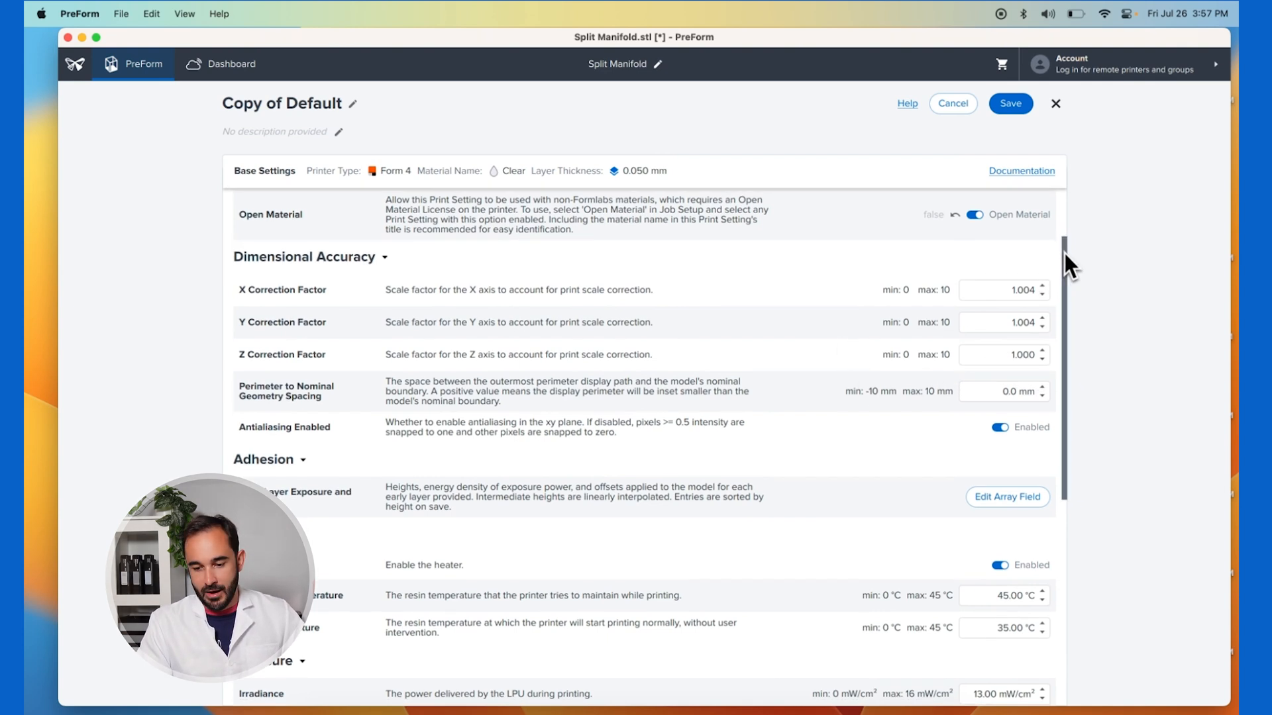
scroll("down", 3)
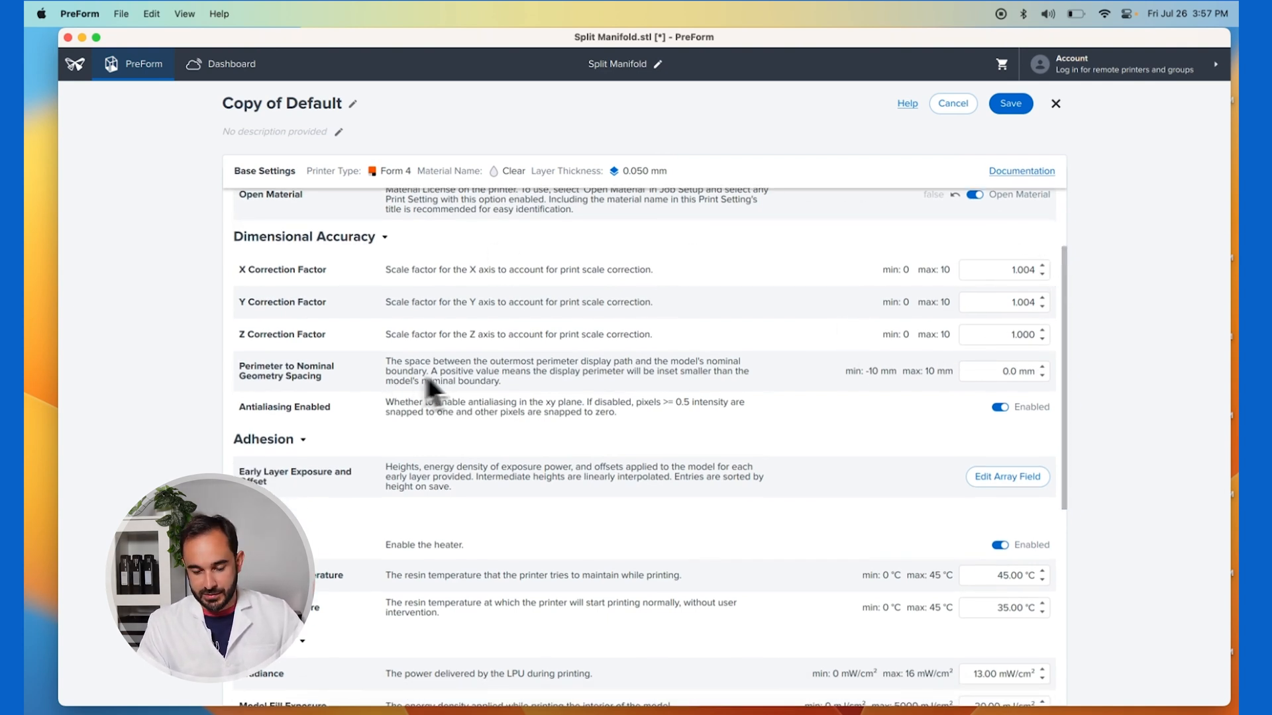
mouse_move(726, 317)
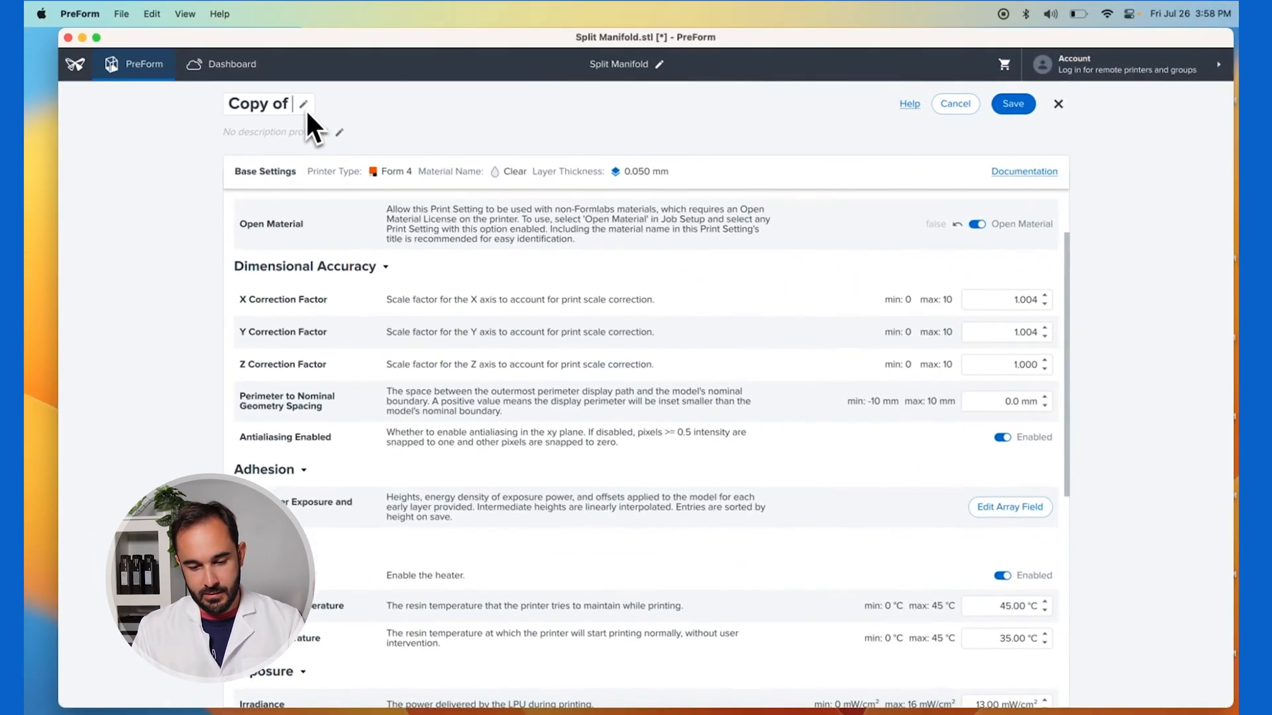
Name the open-material print setting 'RO 1007 AM' and save it
type("RO")
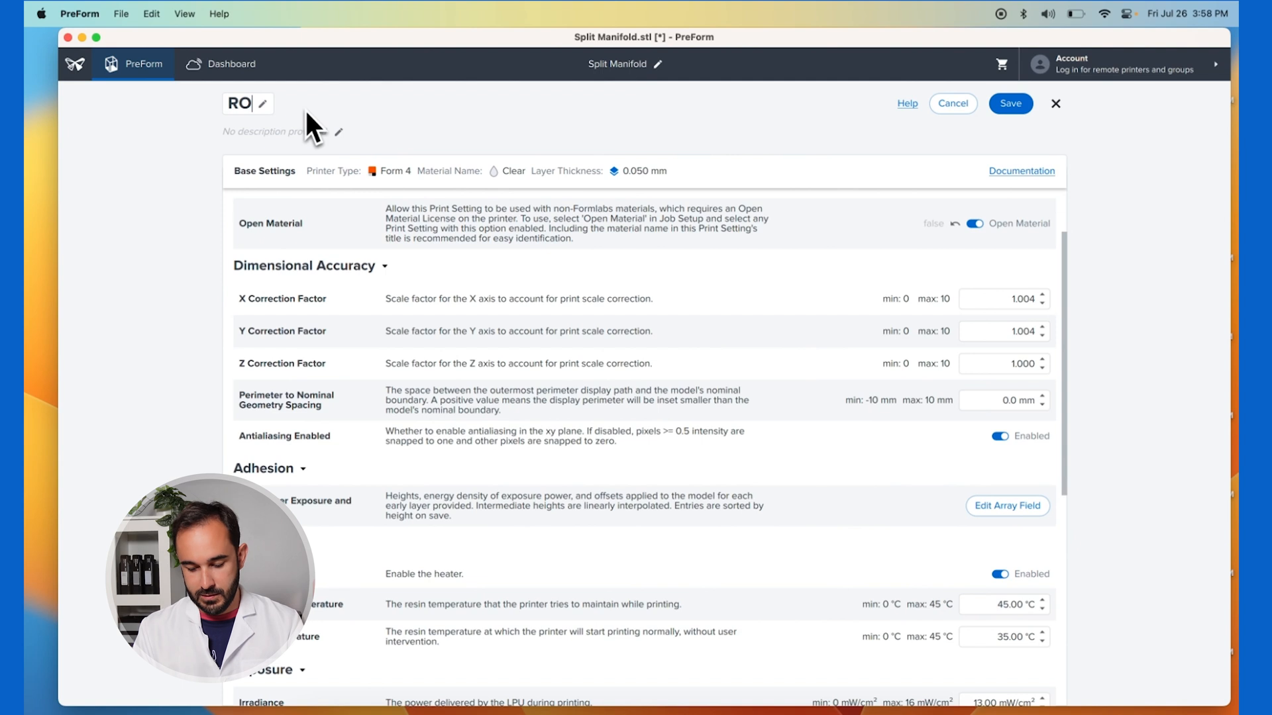
type("1007")
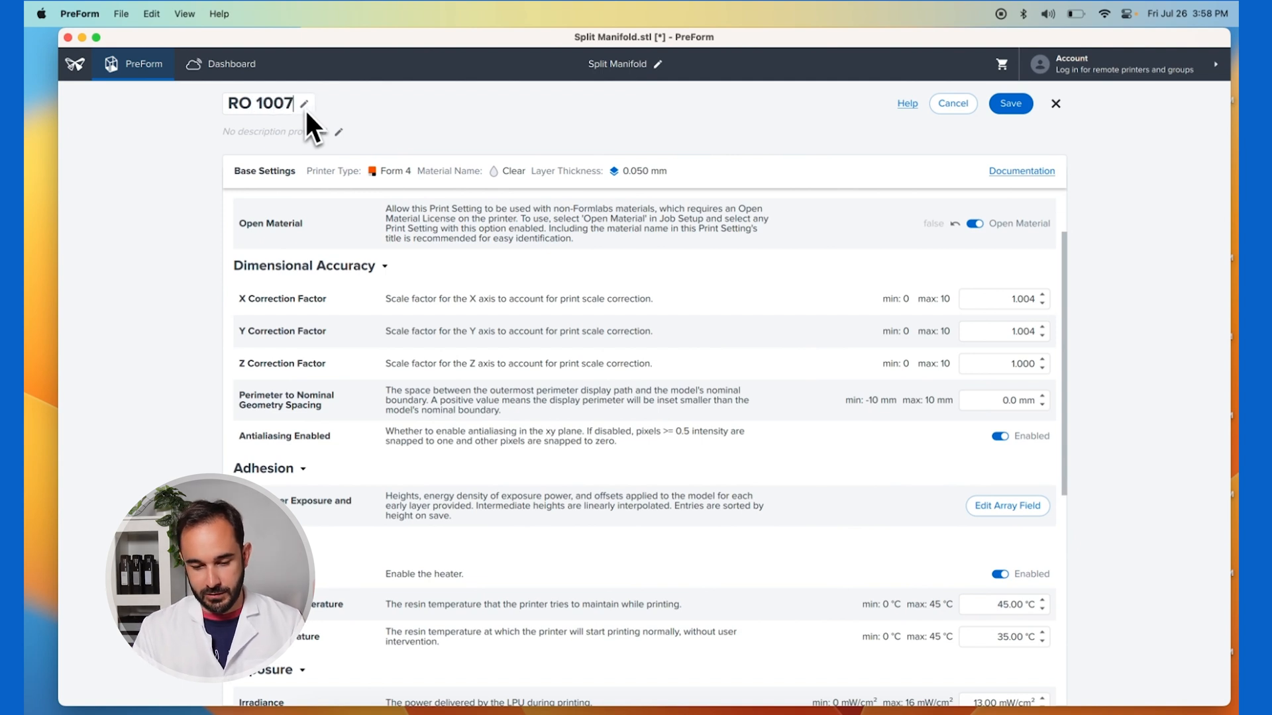
type("AM")
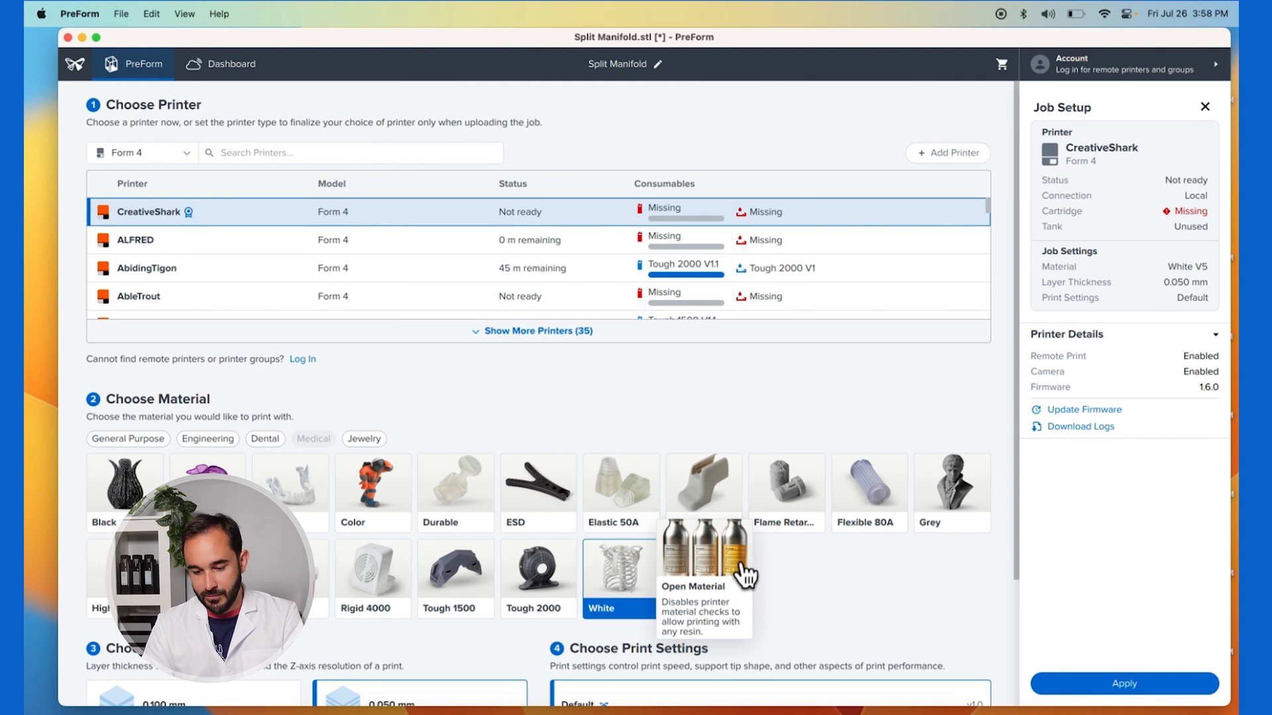
Assign Open Material with the RO 1007 AM setting to the job and apply the setup
left_click(702, 568)
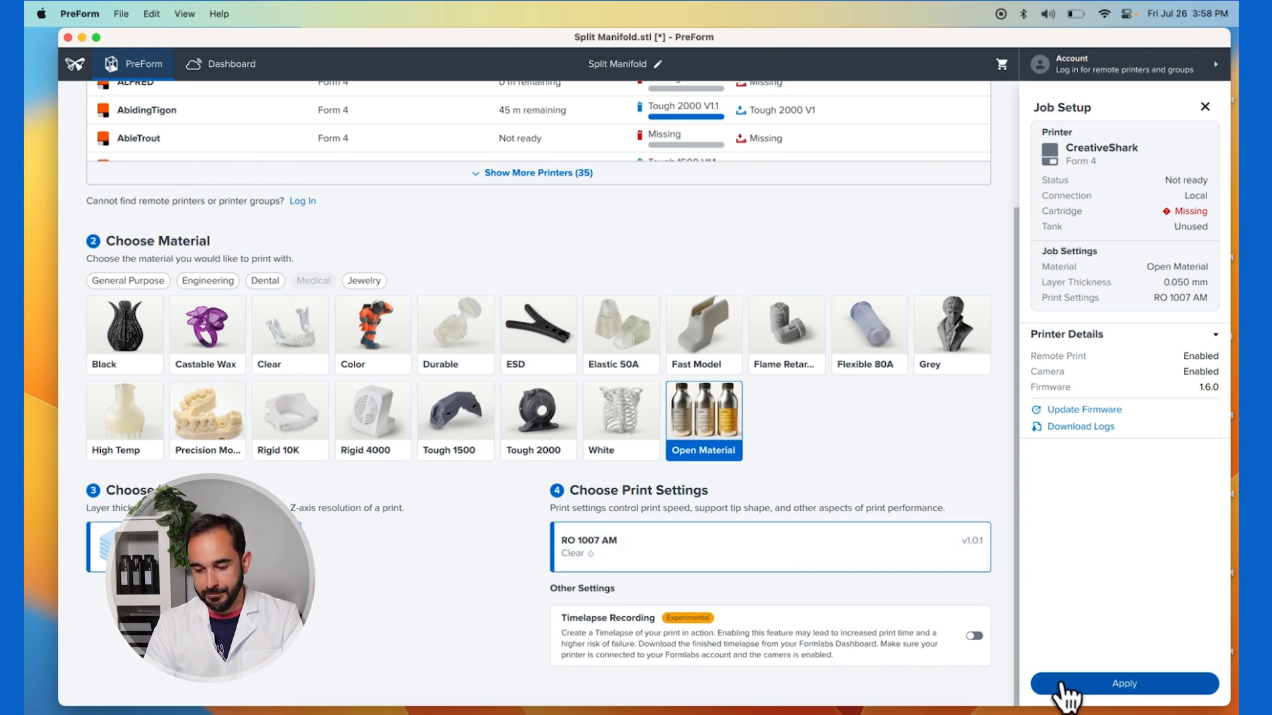
left_click(1123, 683)
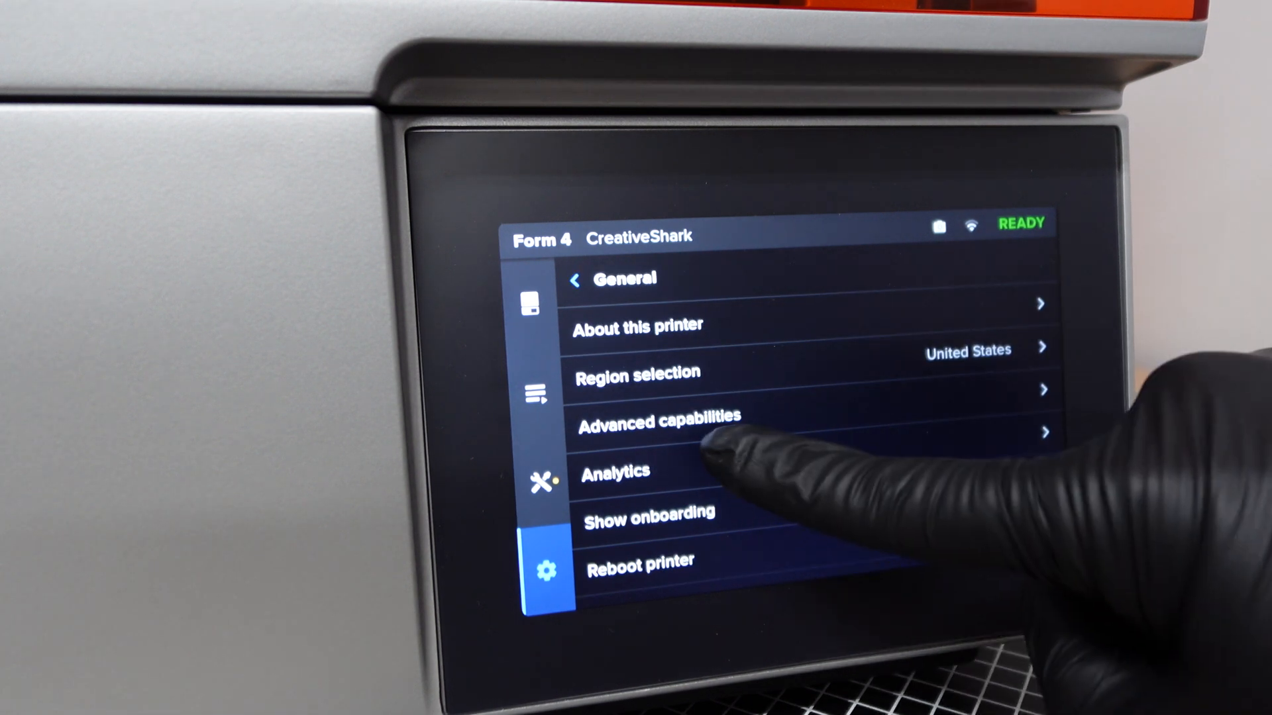
Reach Open Material Mode under the printer's General > Advanced capabilities
left_click(657, 421)
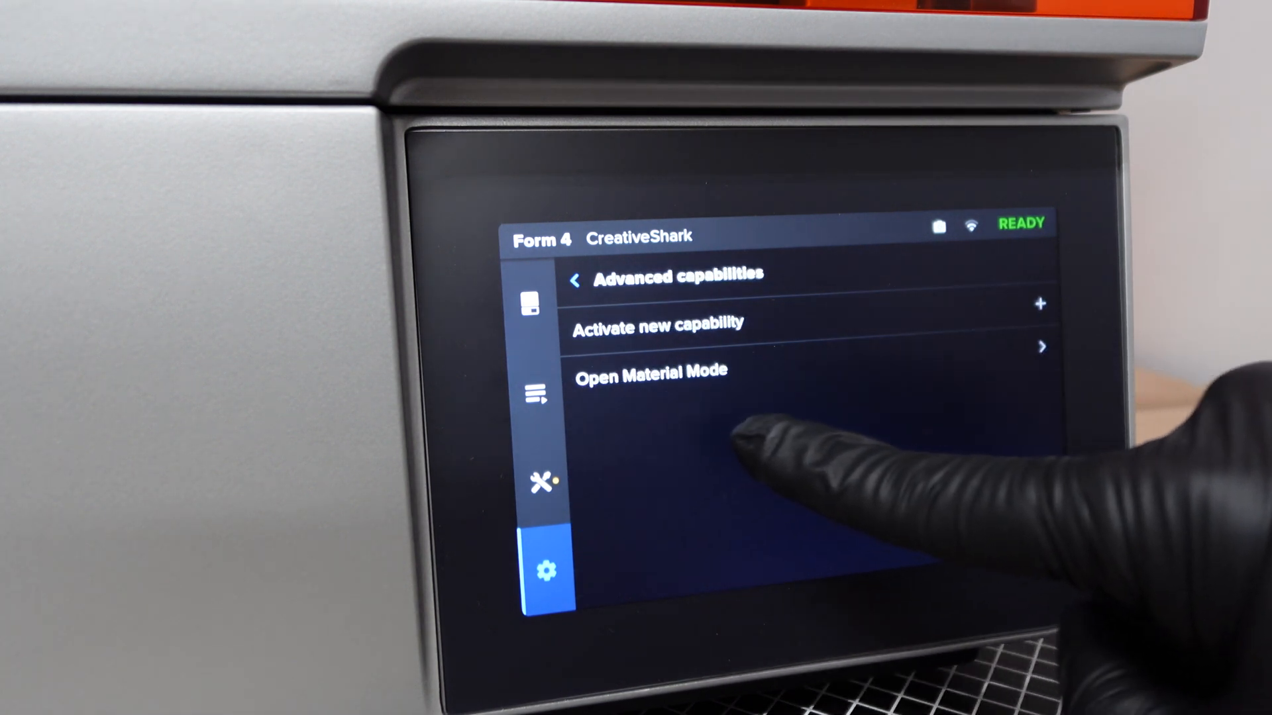
left_click(539, 396)
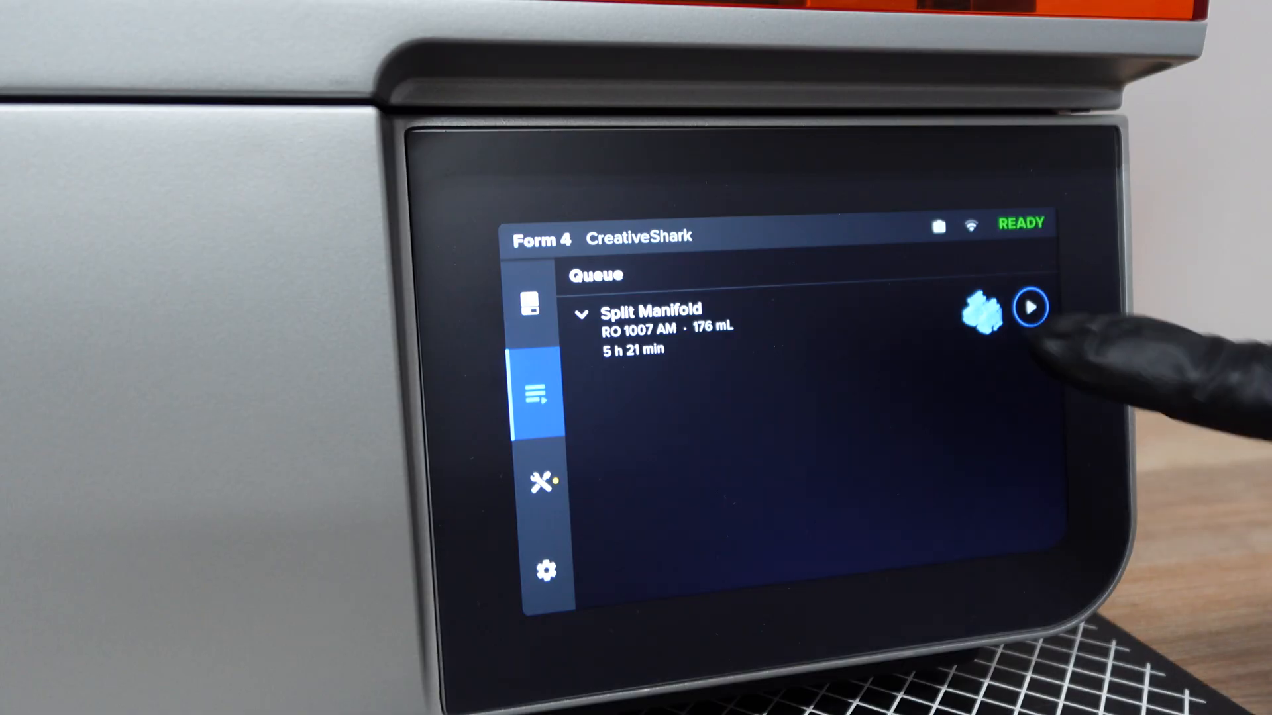
Start the queued Split Manifold print with RO 1007 AM from the Queue
left_click(1030, 306)
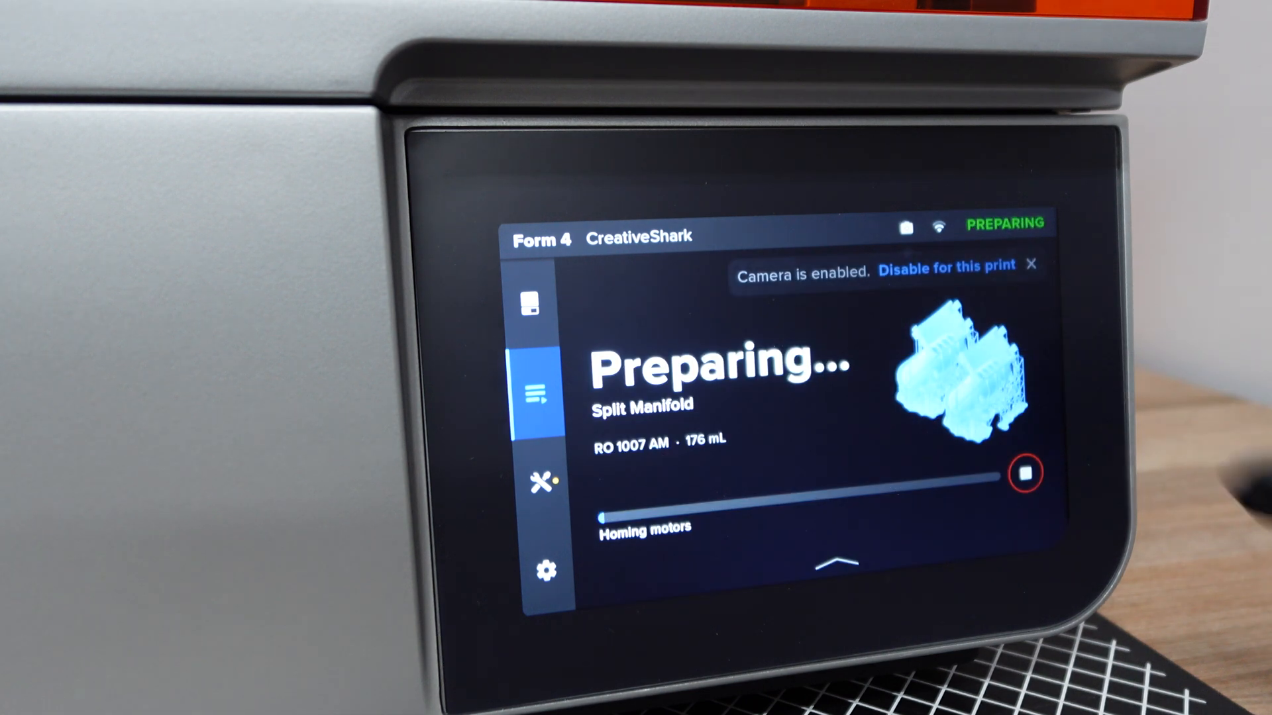